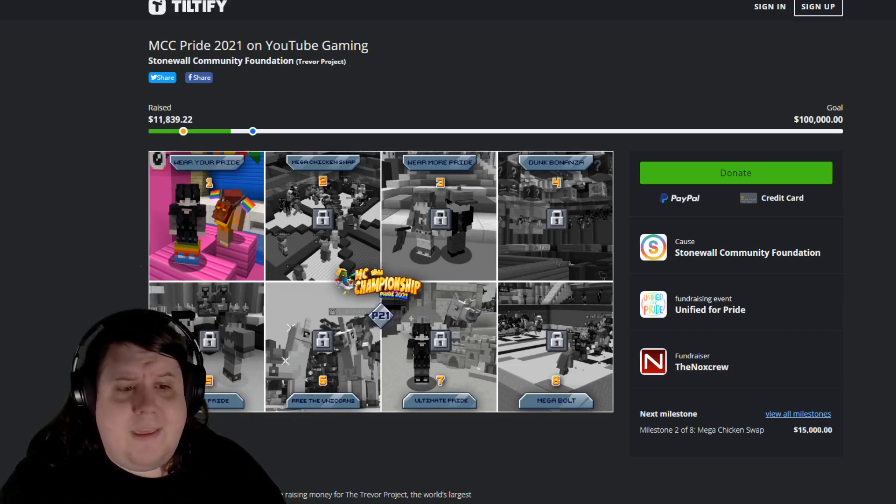
{"action": "scroll", "scroll_direction": "down", "scroll_amount": 3}
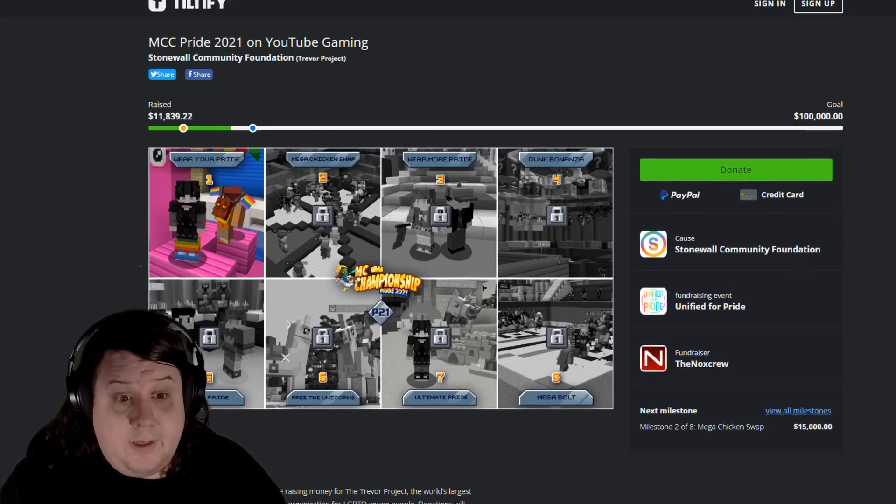
{"action": "scroll", "scroll_direction": "down", "scroll_amount": 3}
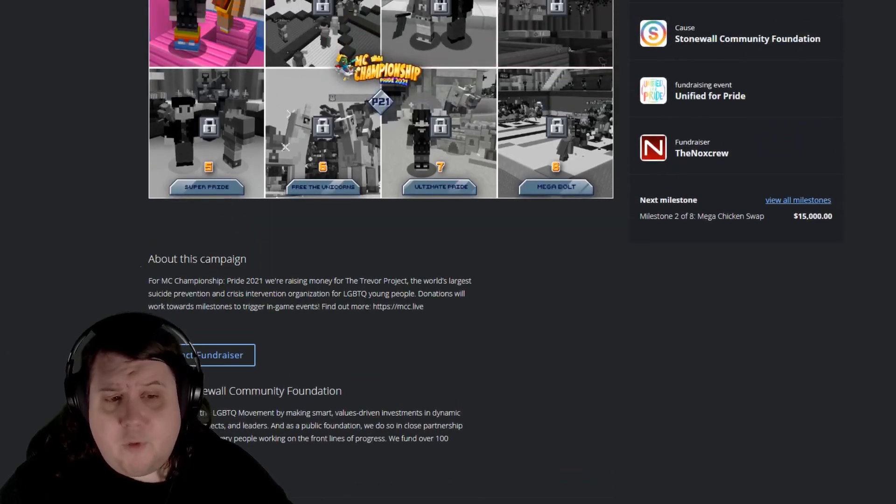
{"action": "scroll", "scroll_direction": "up", "scroll_amount": 3}
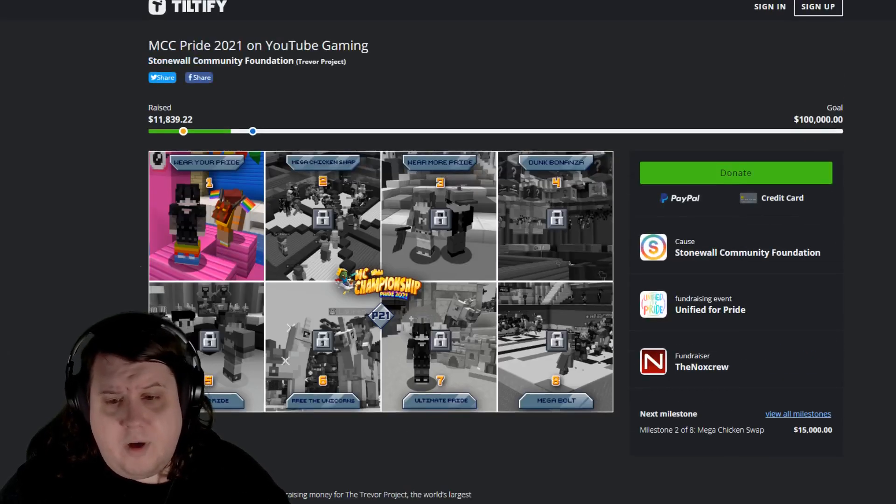